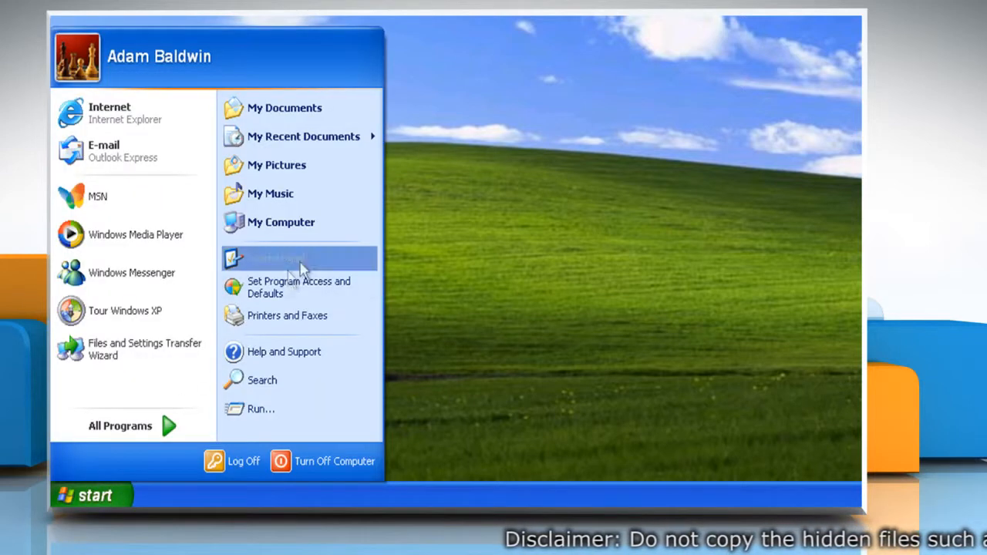
Create a new Computer administrator account named 'Adam' from User Accounts
left_click(278, 259)
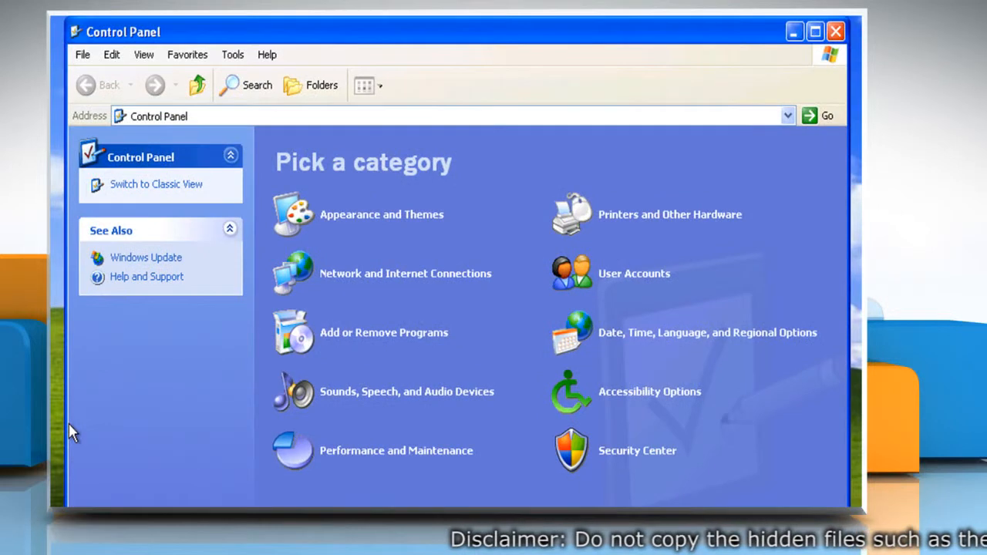
mouse_move(634, 275)
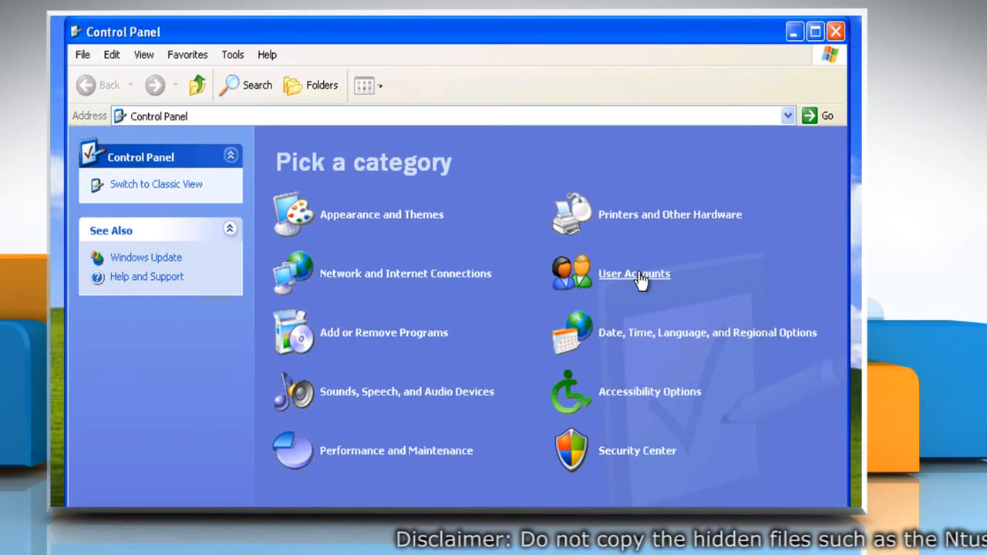
left_click(634, 275)
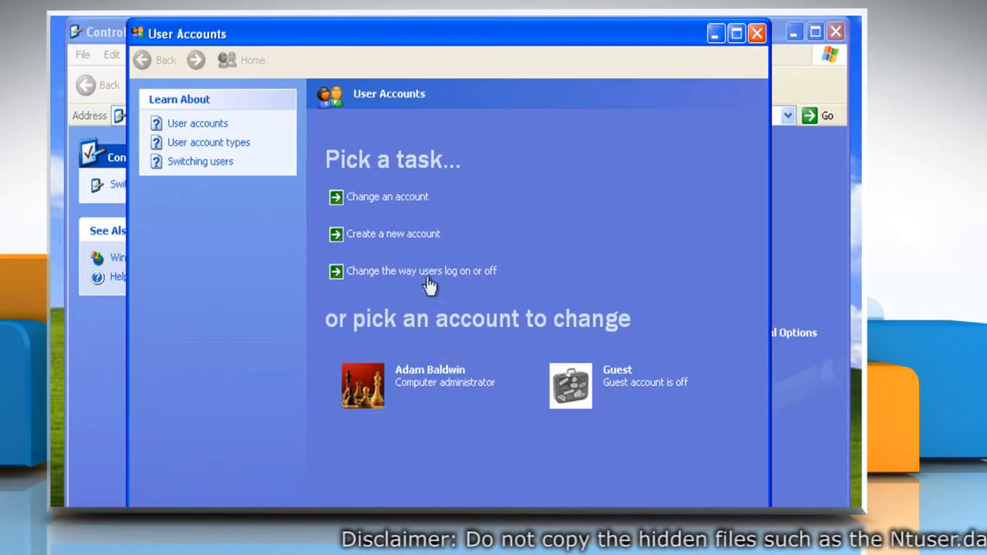
left_click(392, 234)
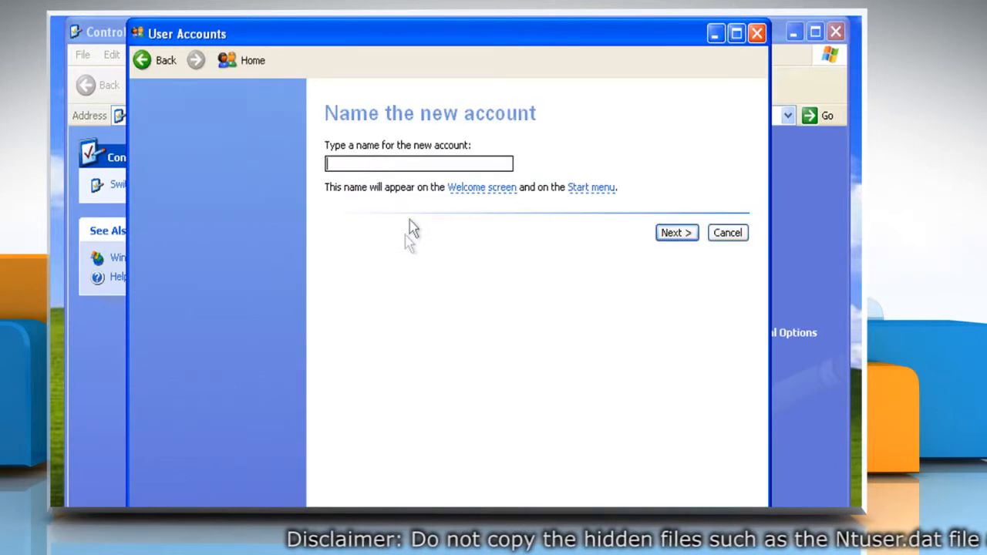
type("Adam")
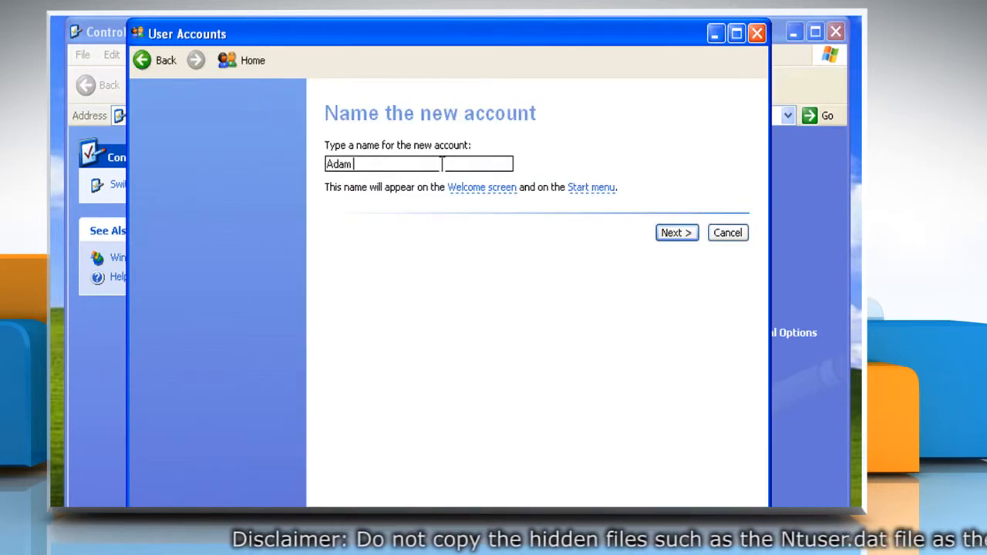
mouse_move(675, 231)
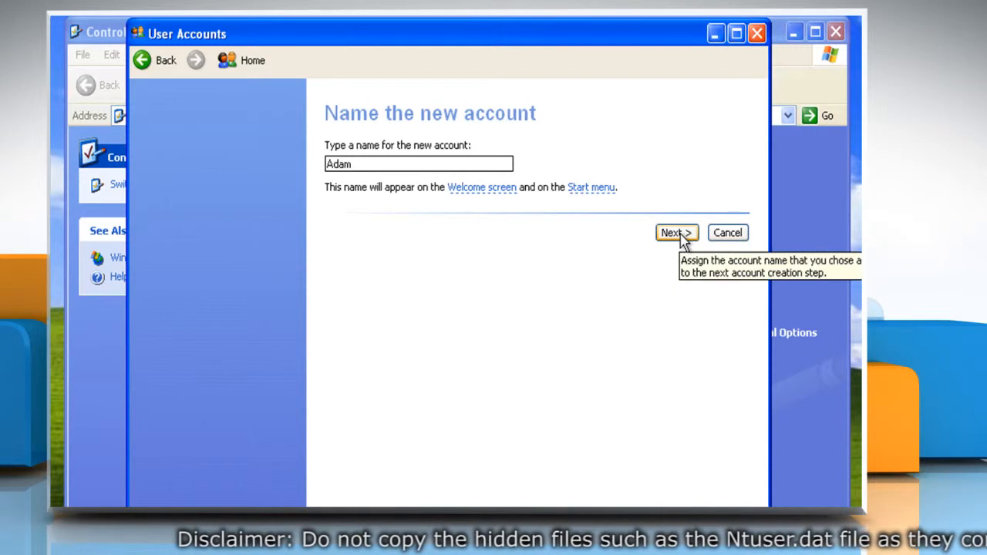
left_click(672, 232)
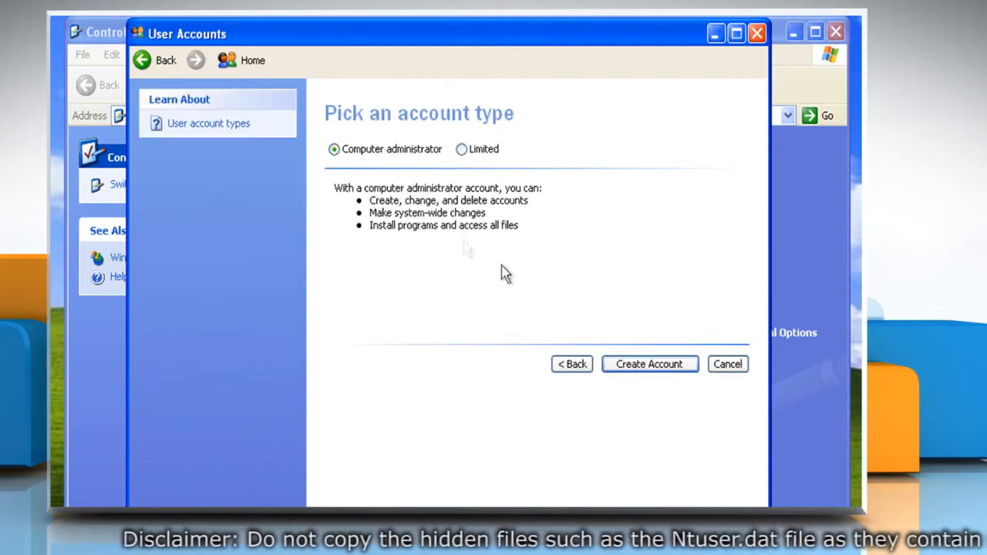
mouse_move(651, 364)
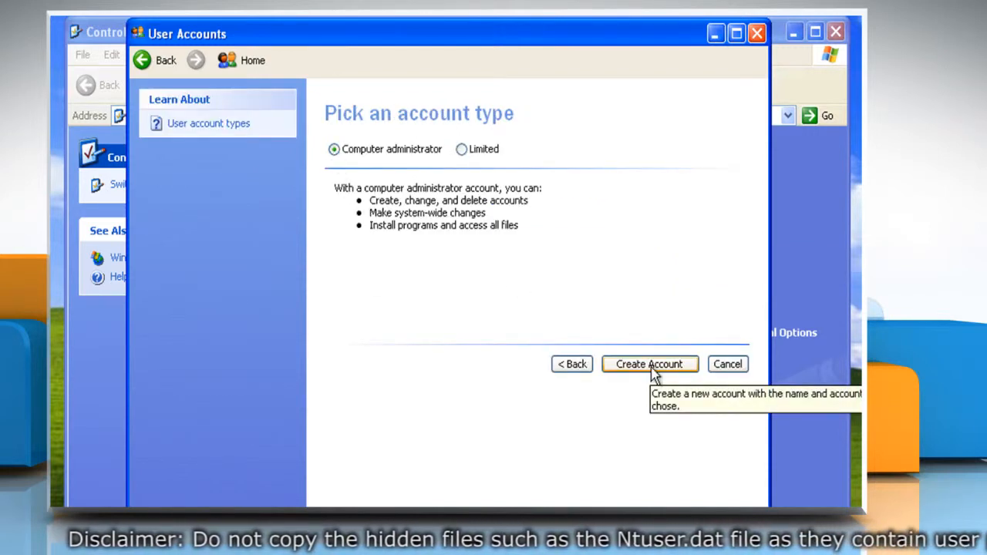
left_click(647, 364)
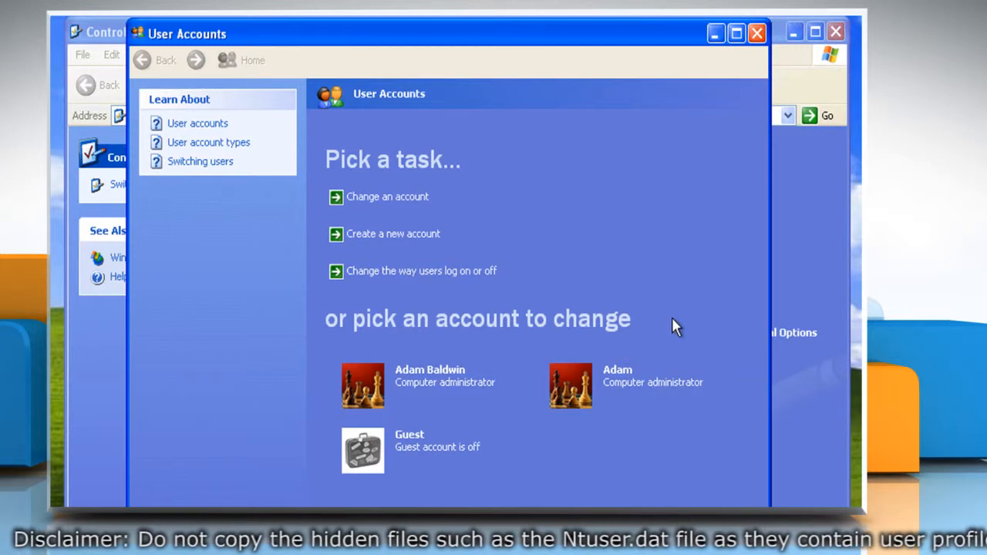
mouse_move(625, 385)
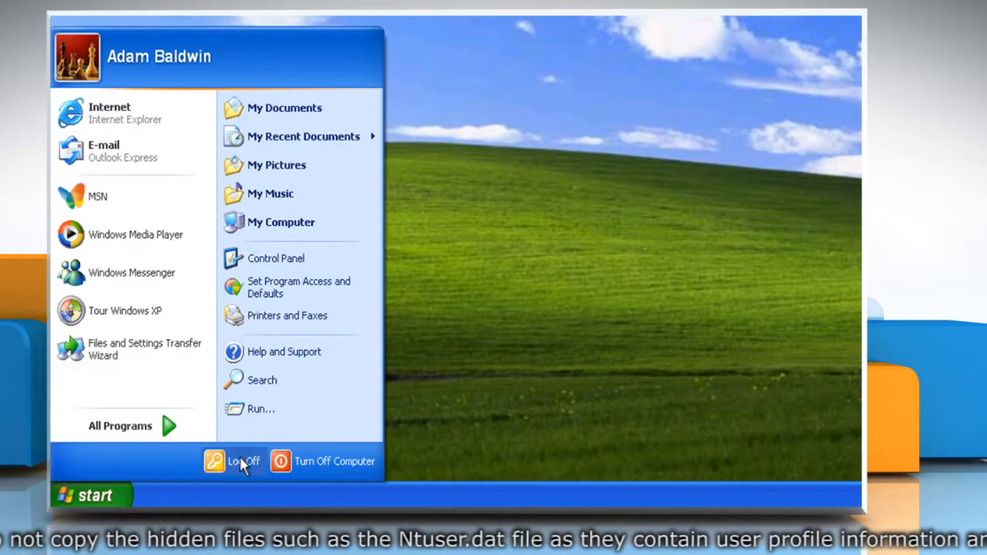
Log off Adam Baldwin, sign in as Adam and browse My Computer
left_click(244, 461)
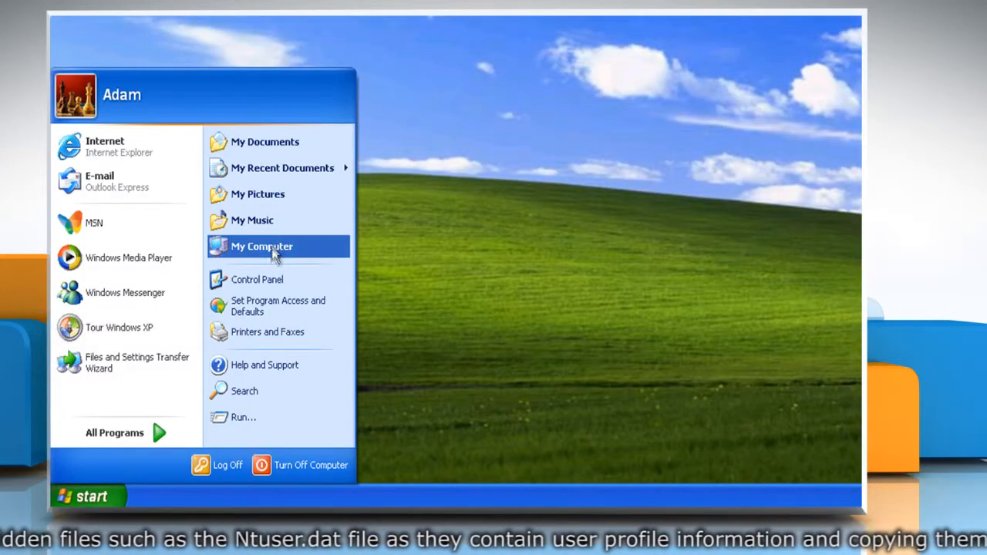
left_click(263, 247)
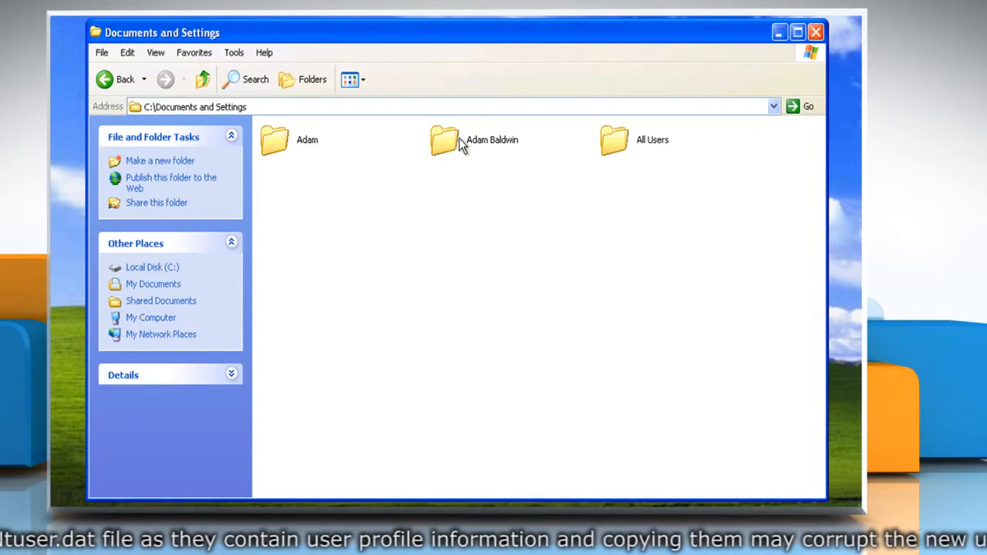
double_click(445, 141)
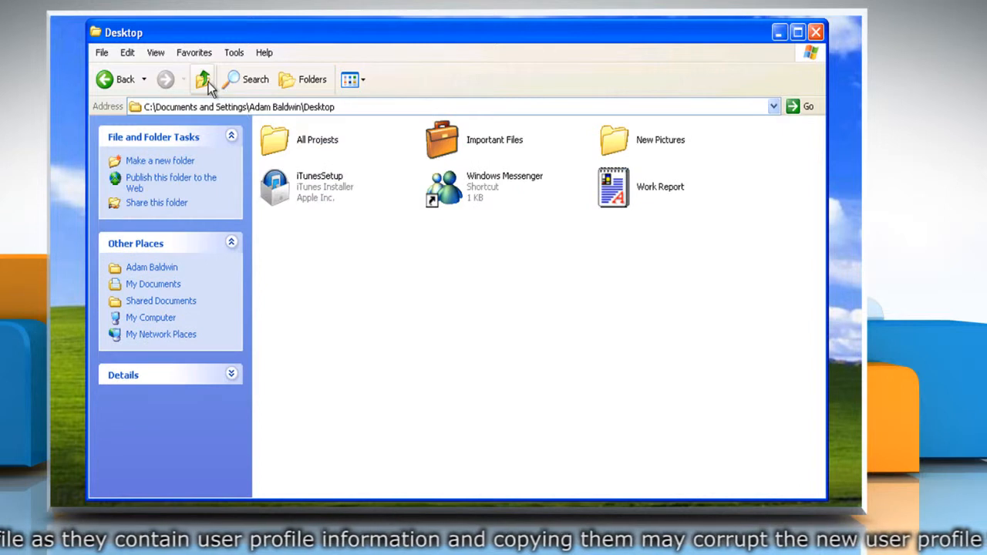
left_click(203, 80)
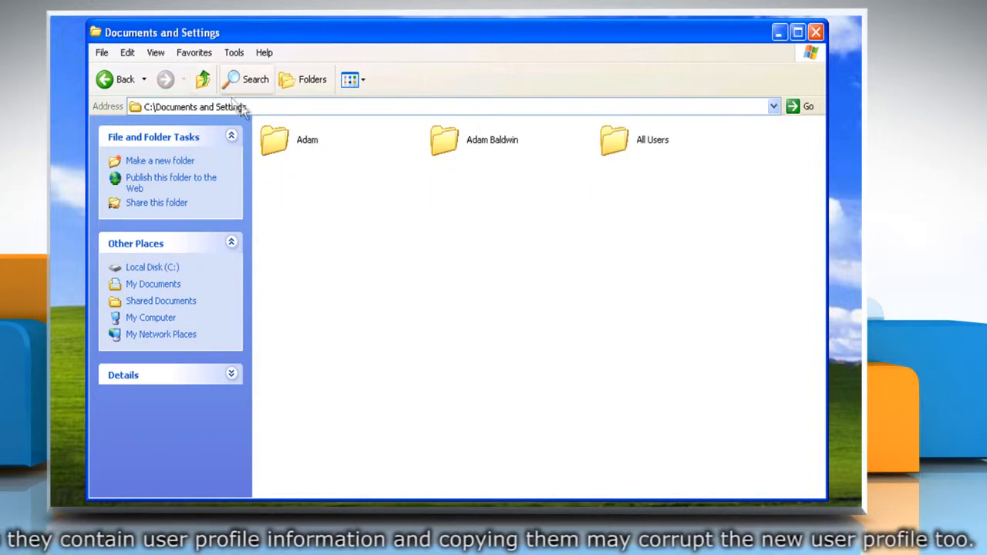
double_click(275, 140)
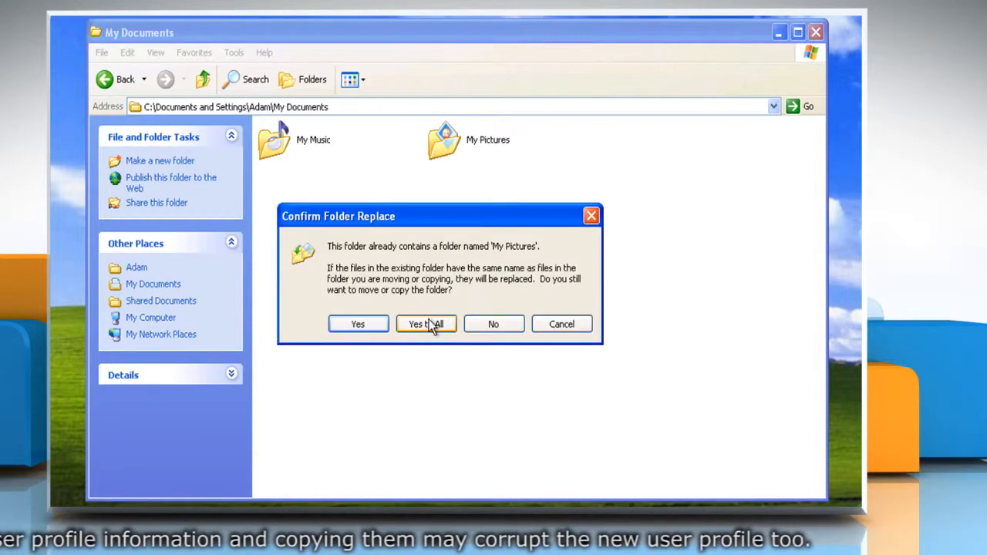
left_click(425, 324)
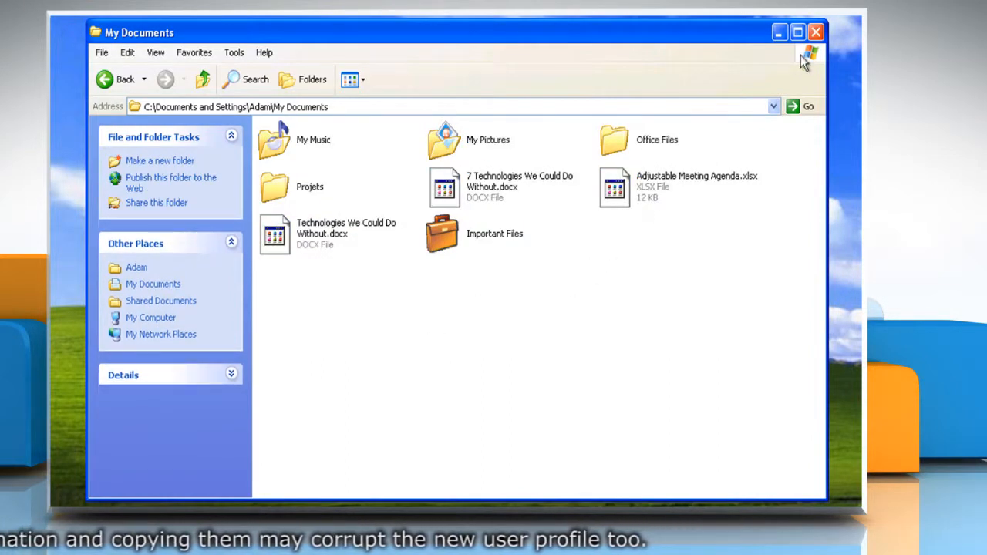
left_click(816, 31)
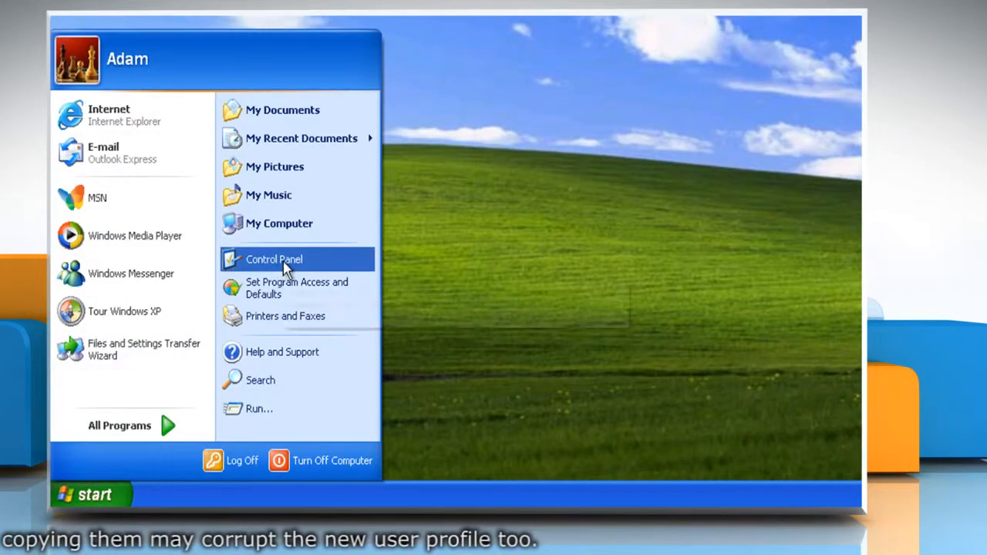
left_click(274, 259)
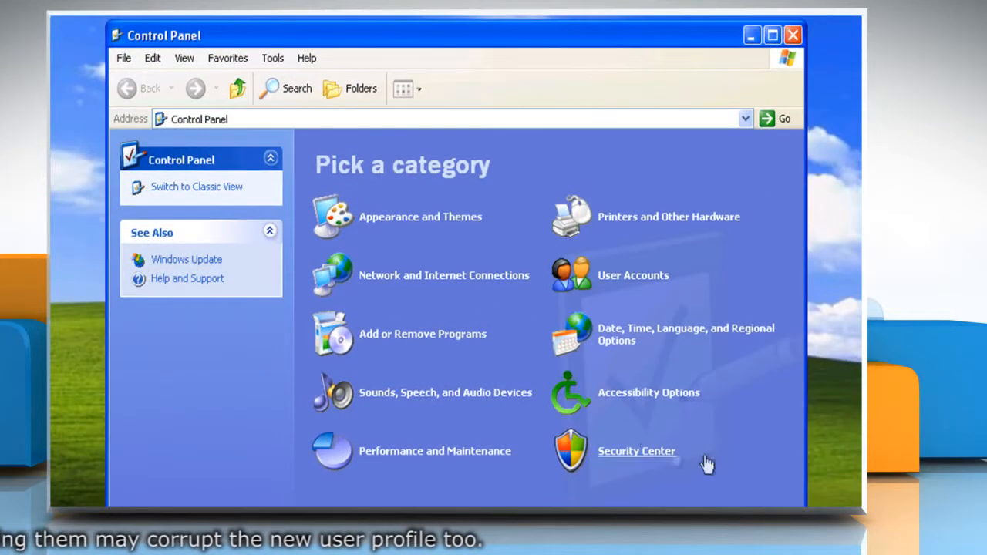
mouse_move(602, 300)
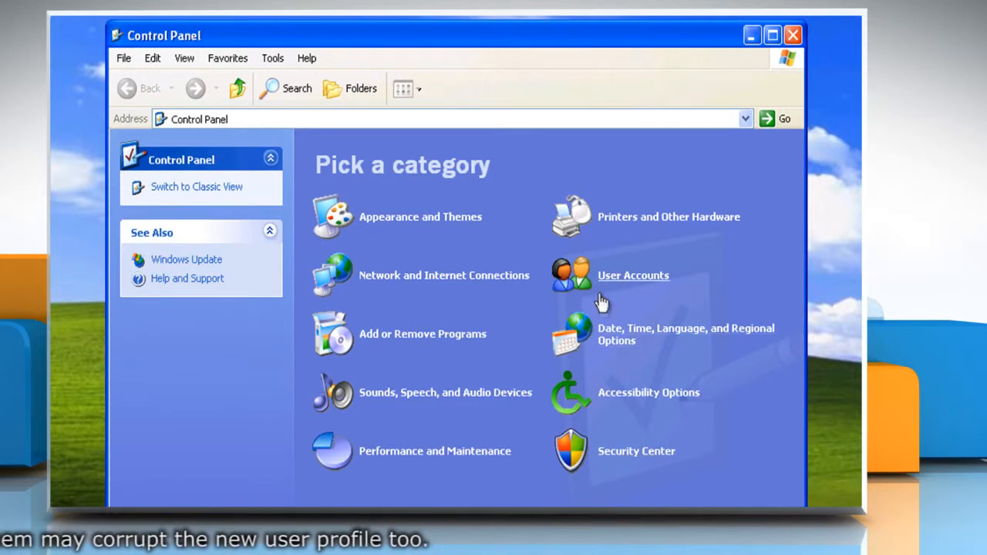
left_click(632, 275)
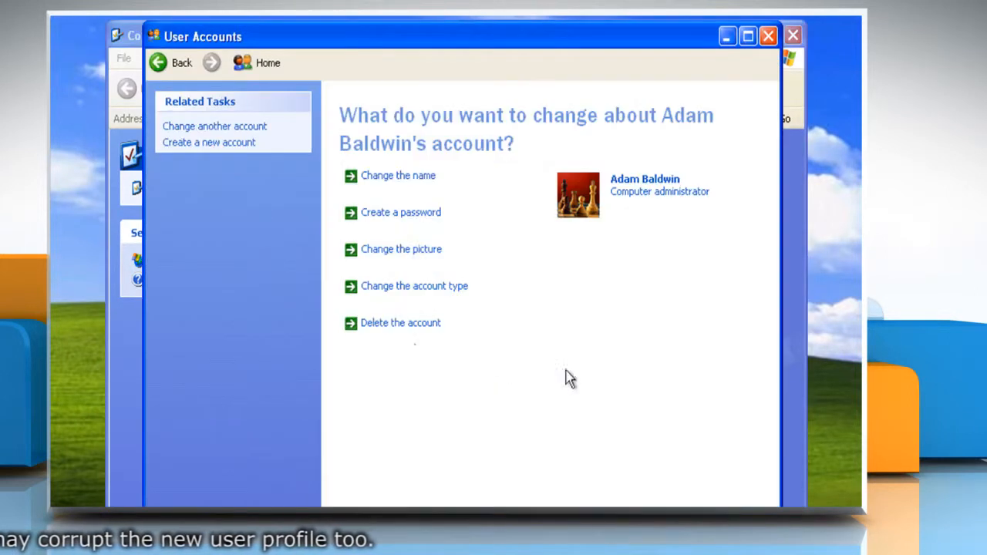
left_click(401, 323)
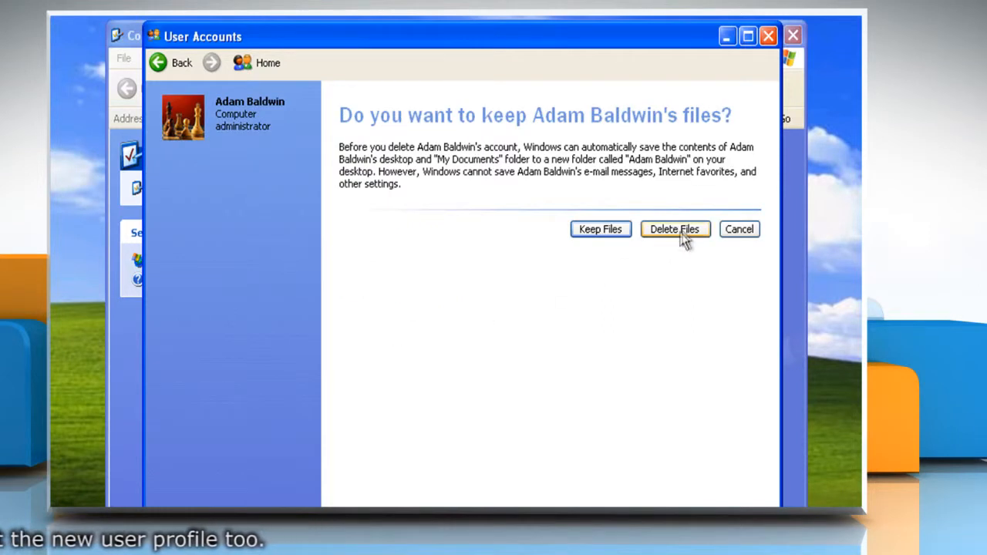
left_click(674, 228)
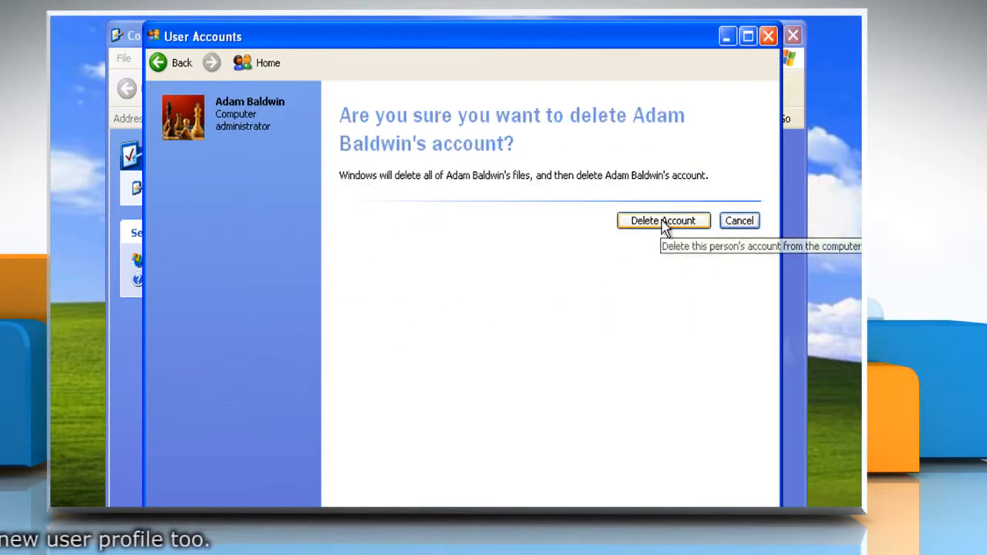
left_click(663, 220)
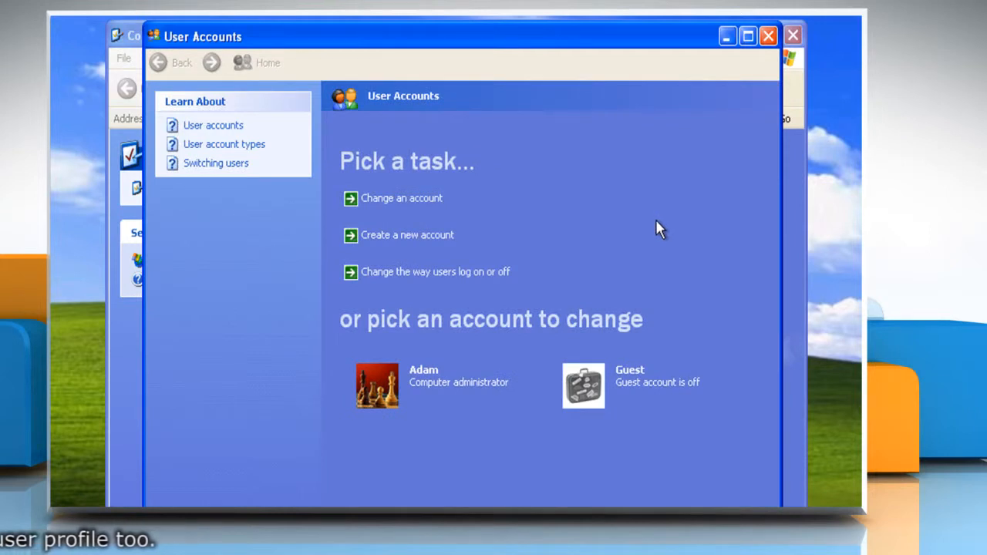